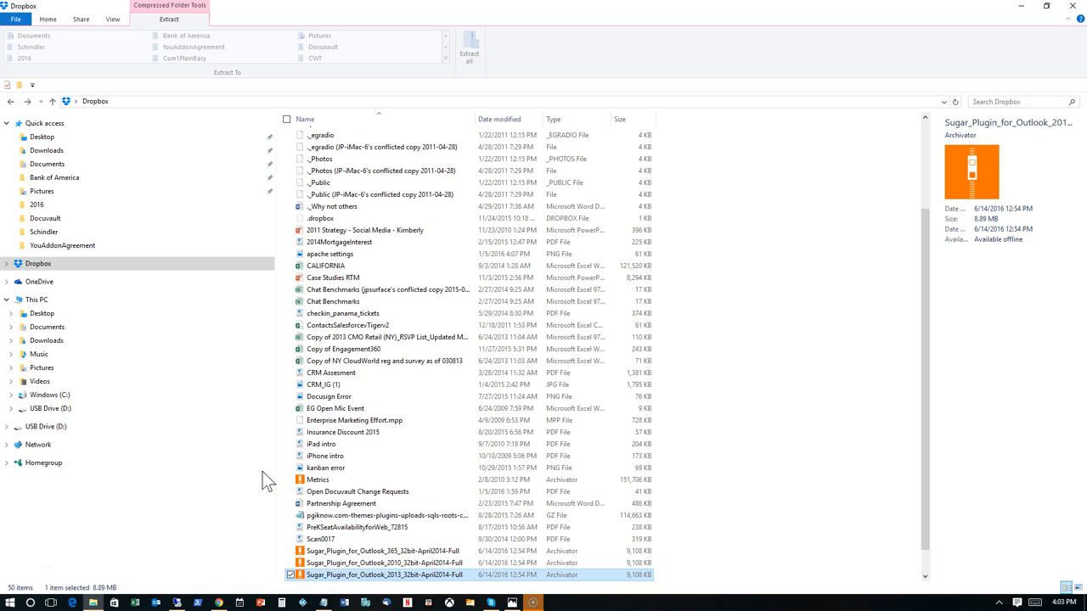
pyautogui.moveTo(291, 525)
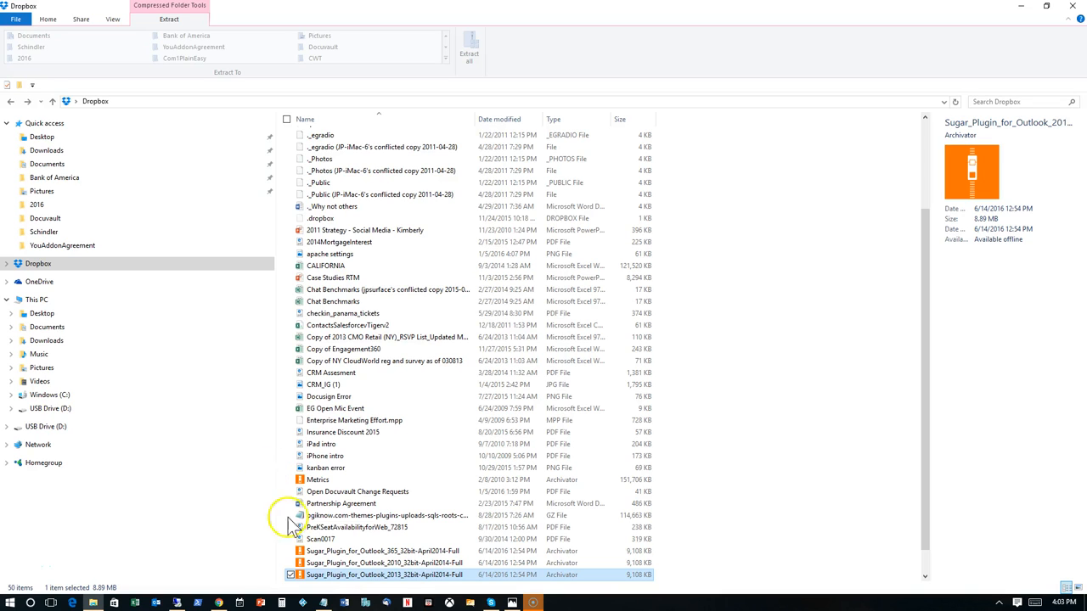
pyautogui.moveTo(365, 575)
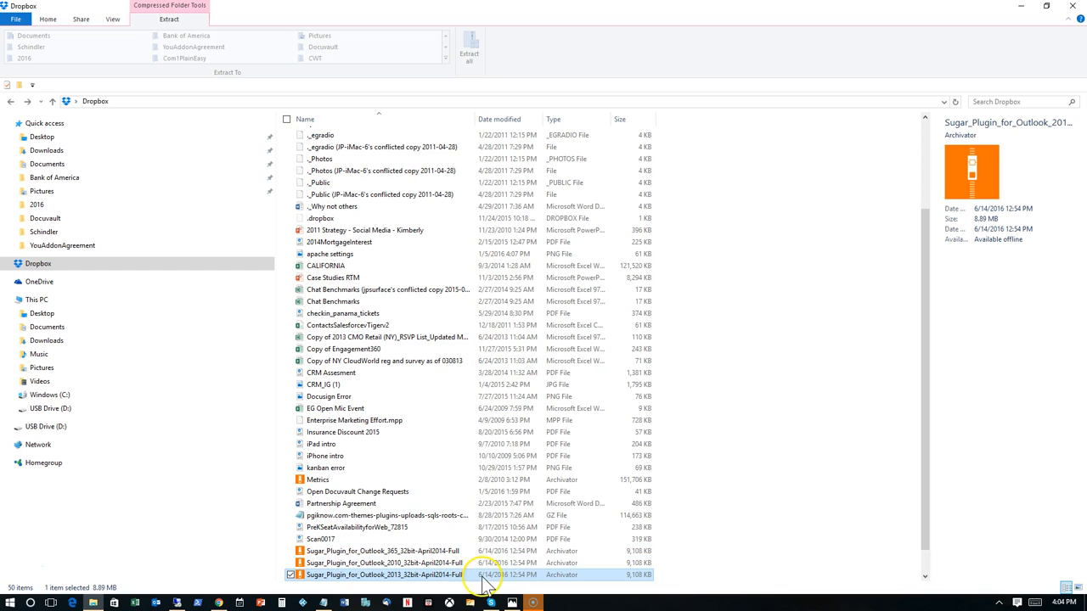
pyautogui.moveTo(416, 586)
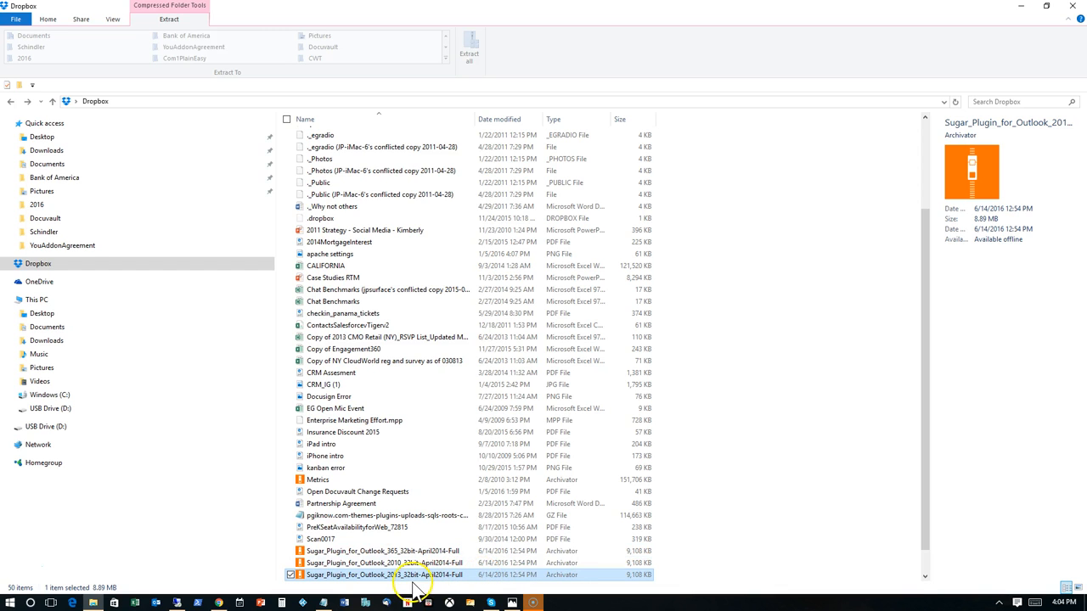
pyautogui.moveTo(344, 586)
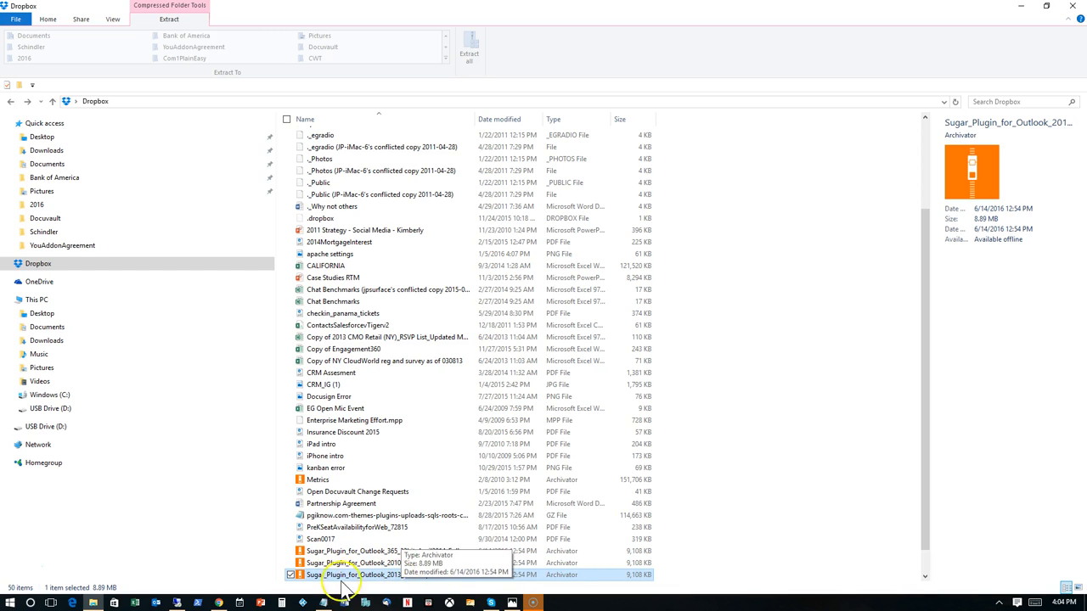
pyautogui.moveTo(374, 582)
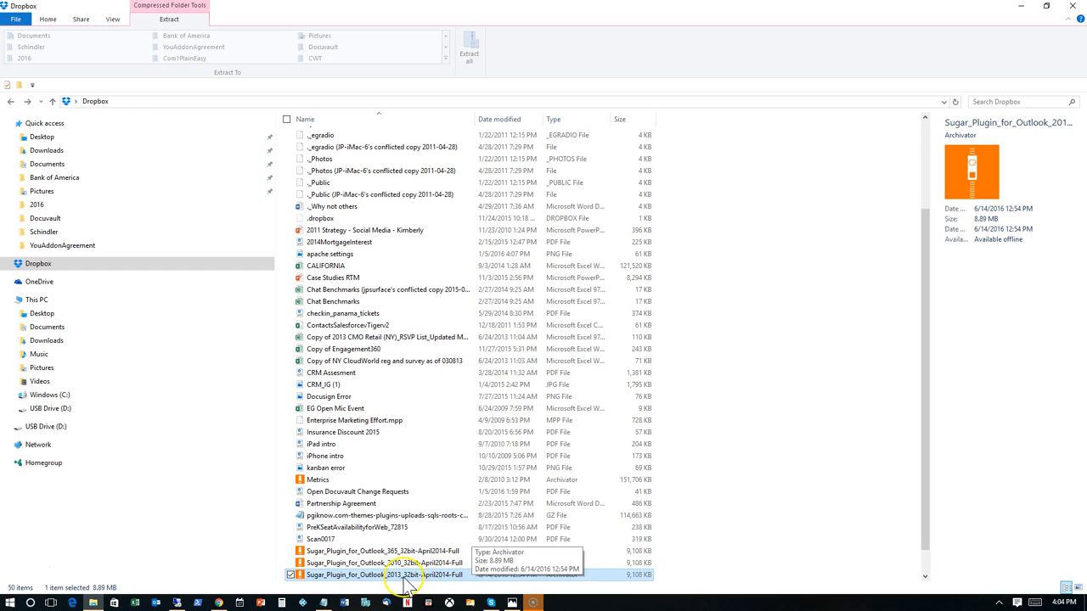
# Right-click the Outlook 2013 32-bit plugin zip to show its context menu
pyautogui.rightClick(382, 575)
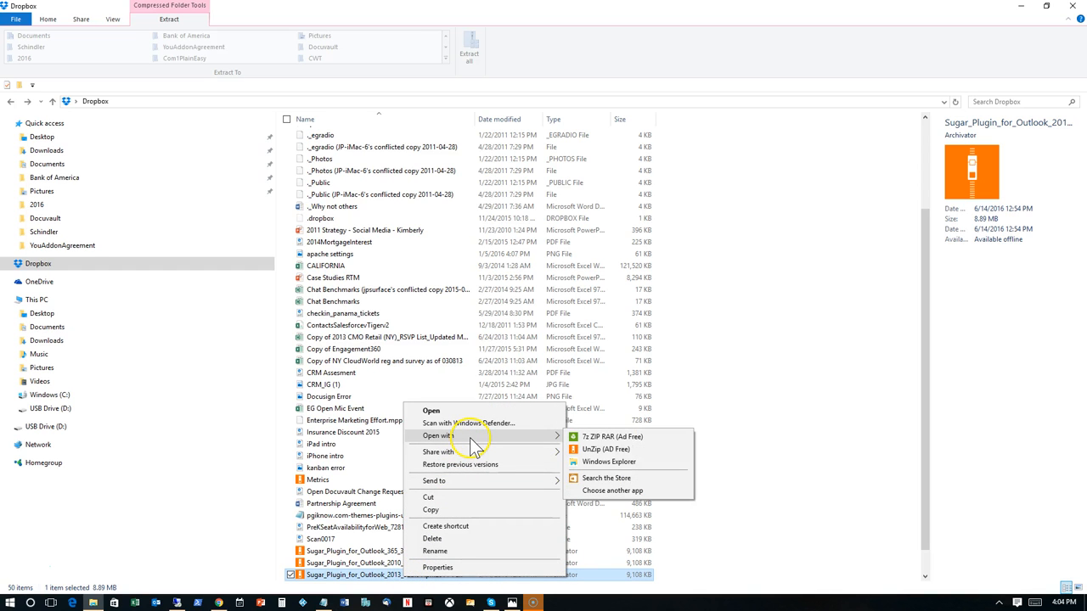
pyautogui.moveTo(608, 461)
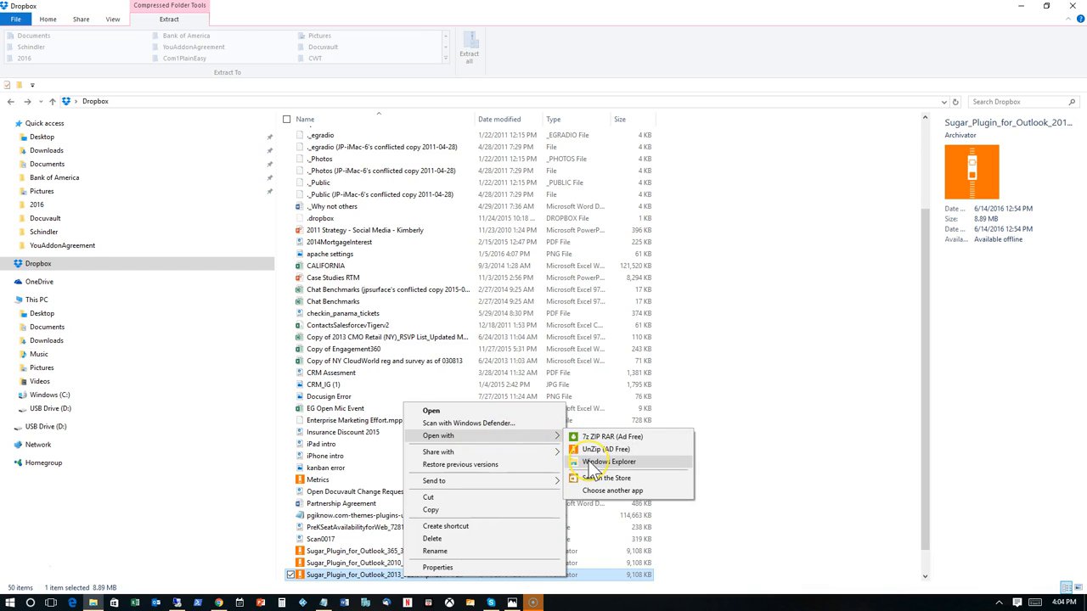
# Open the 2013 plugin zip with Windows Explorer and select its setup application
pyautogui.click(609, 461)
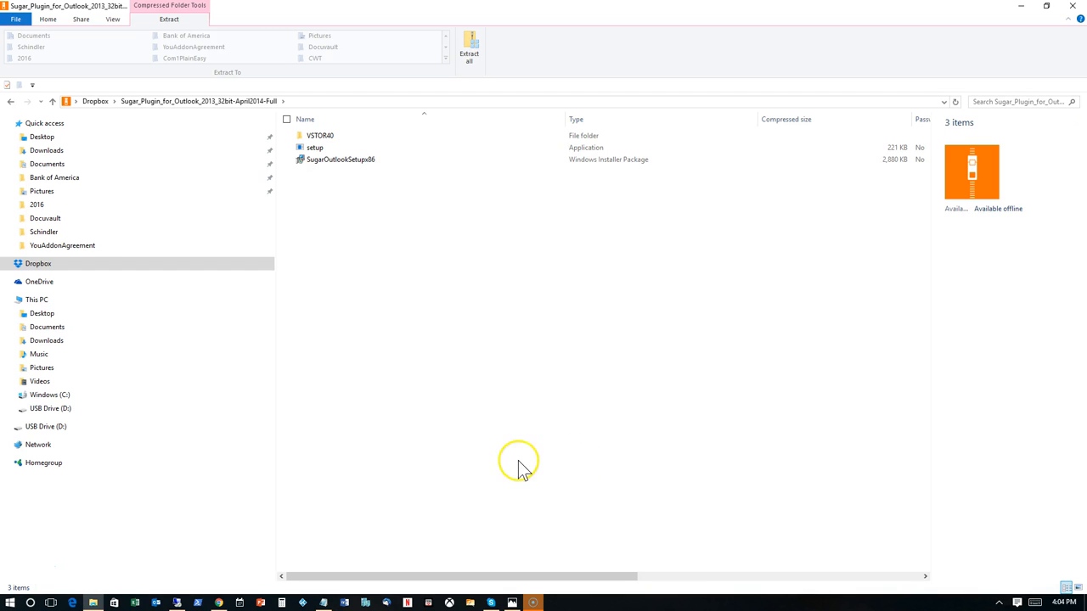
pyautogui.moveTo(340, 204)
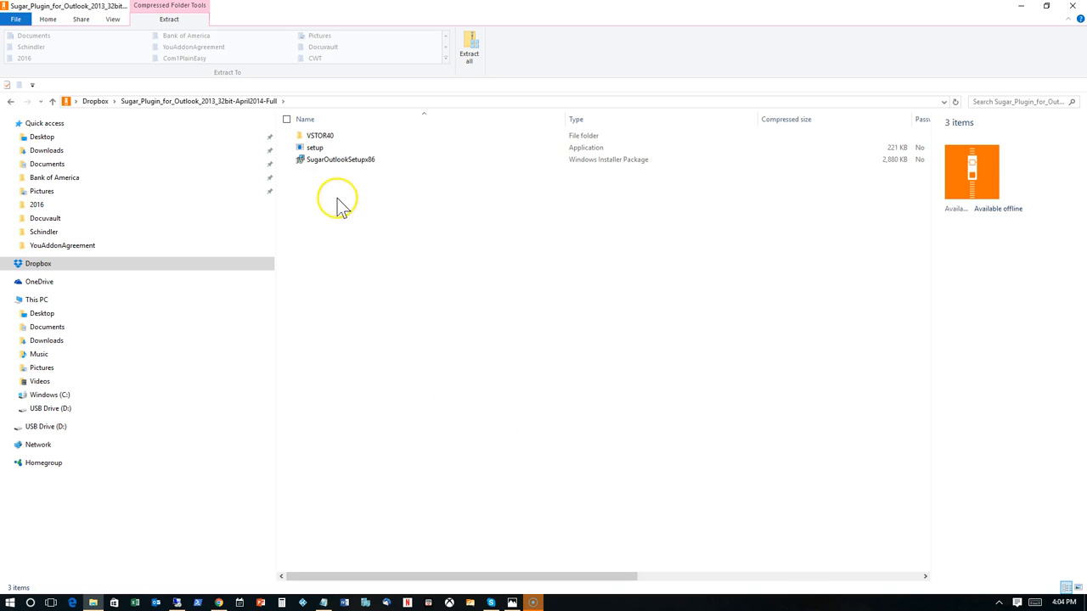
pyautogui.click(315, 147)
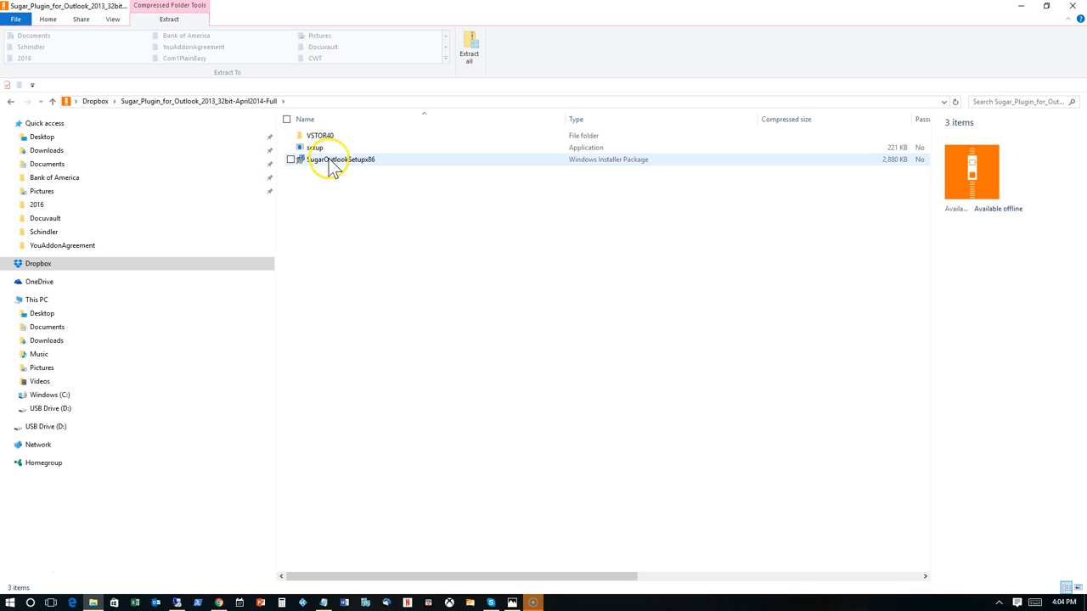
pyautogui.click(314, 147)
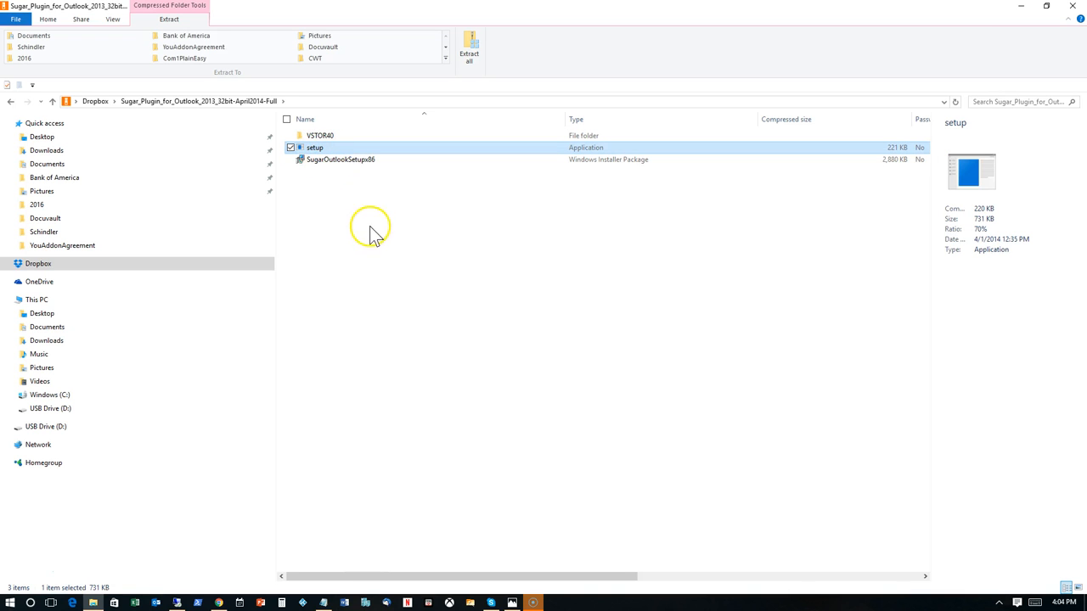
pyautogui.moveTo(391, 287)
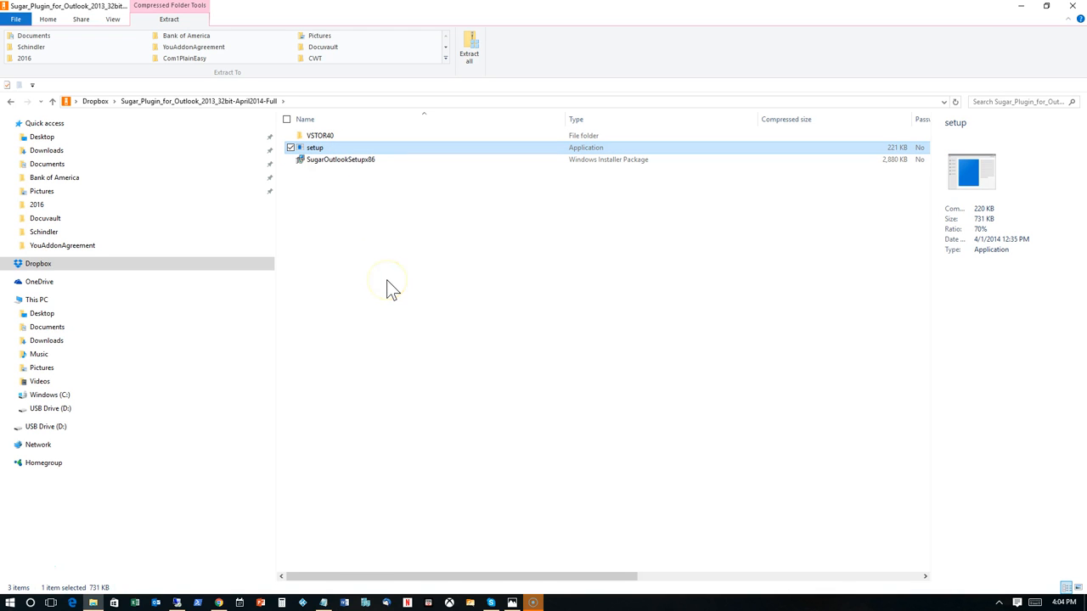
# Run setup, choosing More info and Run anyway past the SmartScreen warning
pyautogui.doubleClick(315, 147)
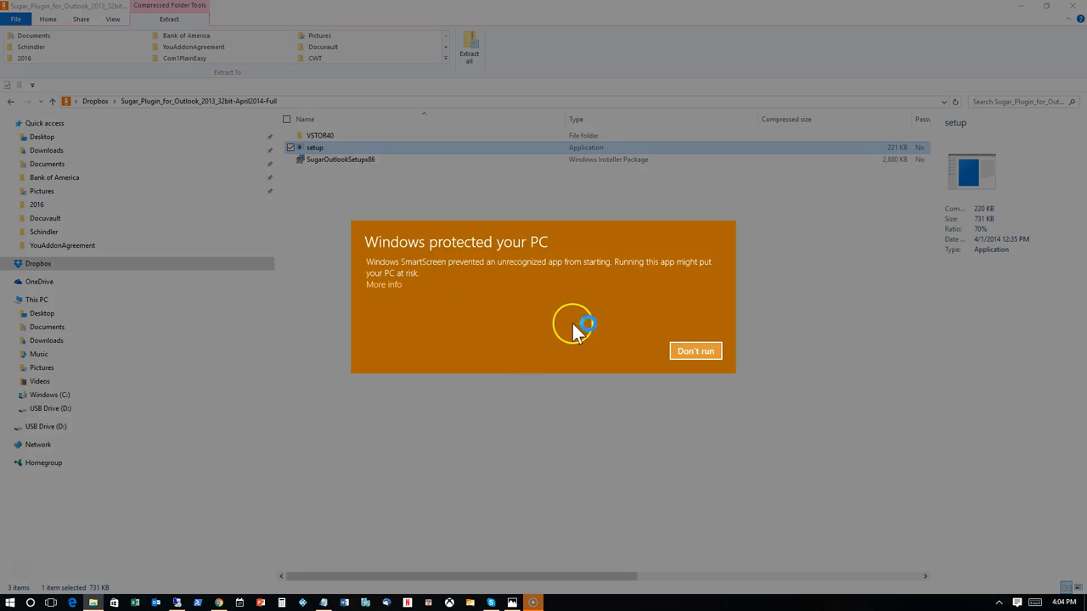
pyautogui.moveTo(559, 331)
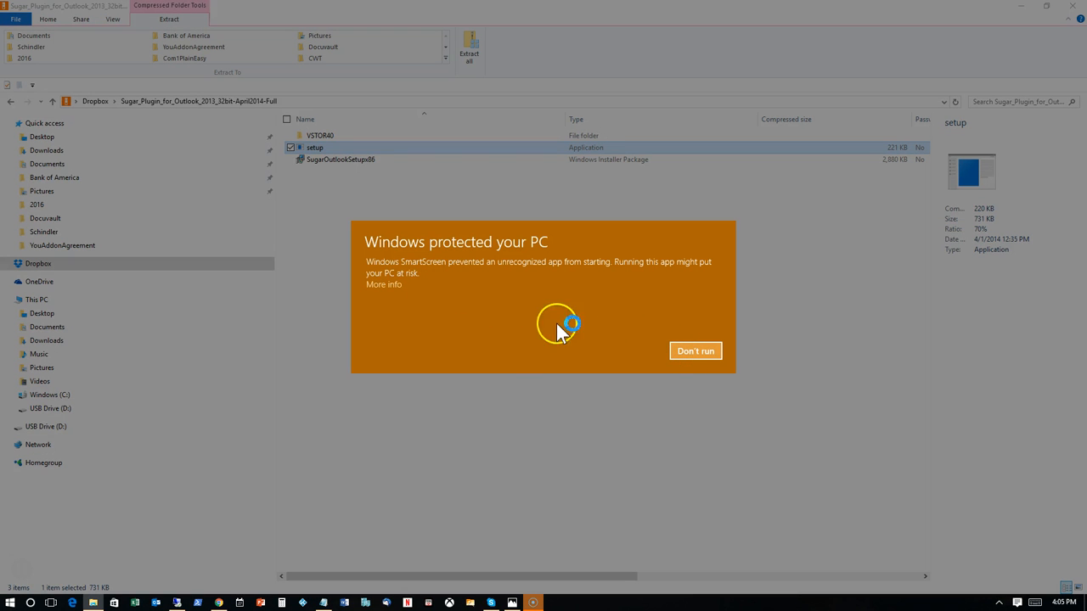
pyautogui.moveTo(384, 284)
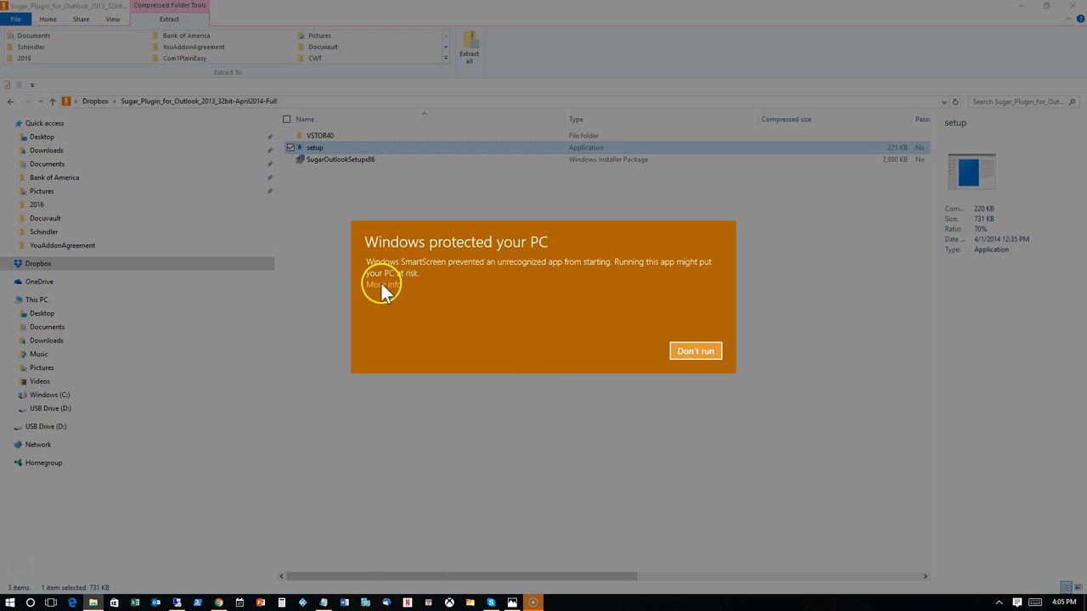
pyautogui.click(381, 285)
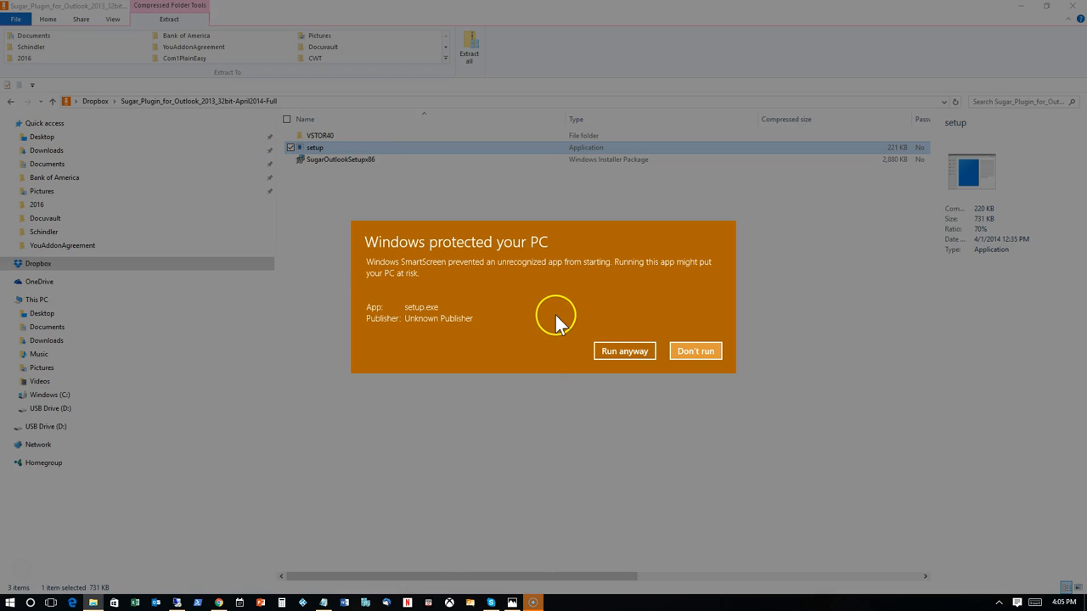
pyautogui.moveTo(594, 338)
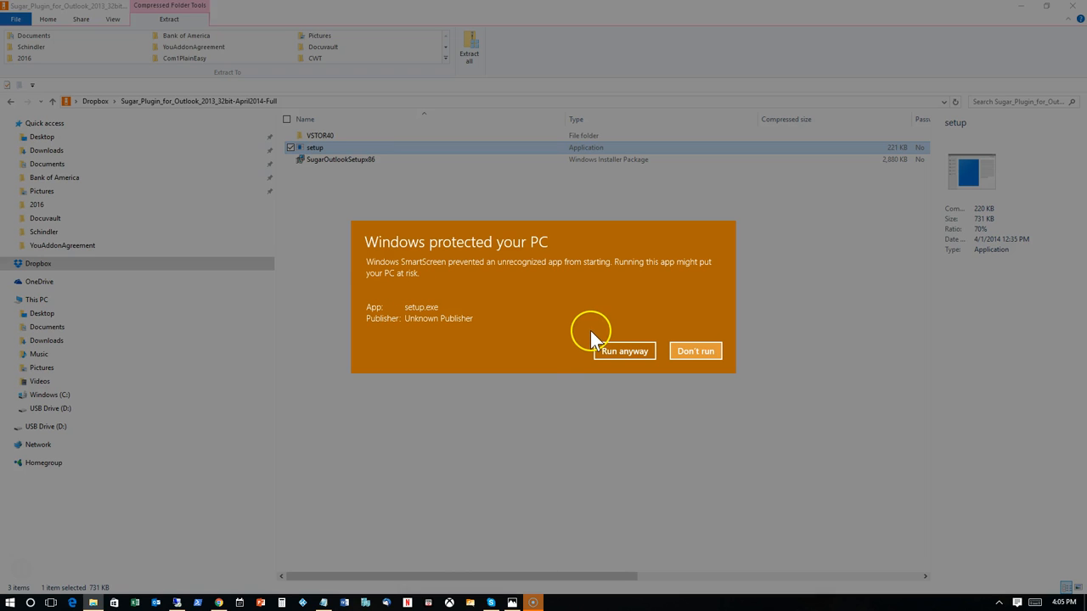
pyautogui.moveTo(426, 280)
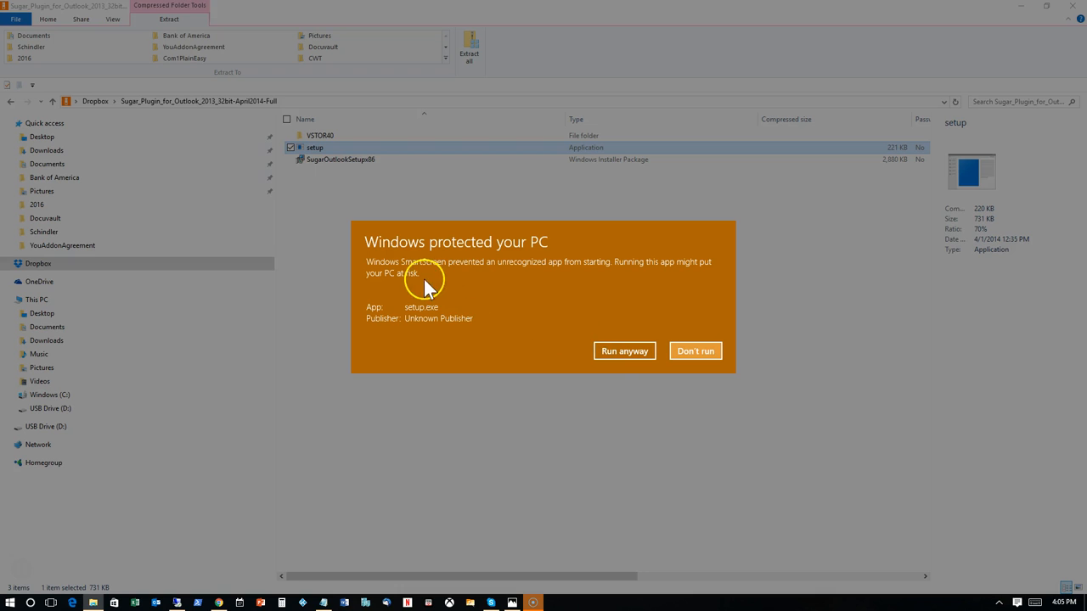
pyautogui.click(624, 351)
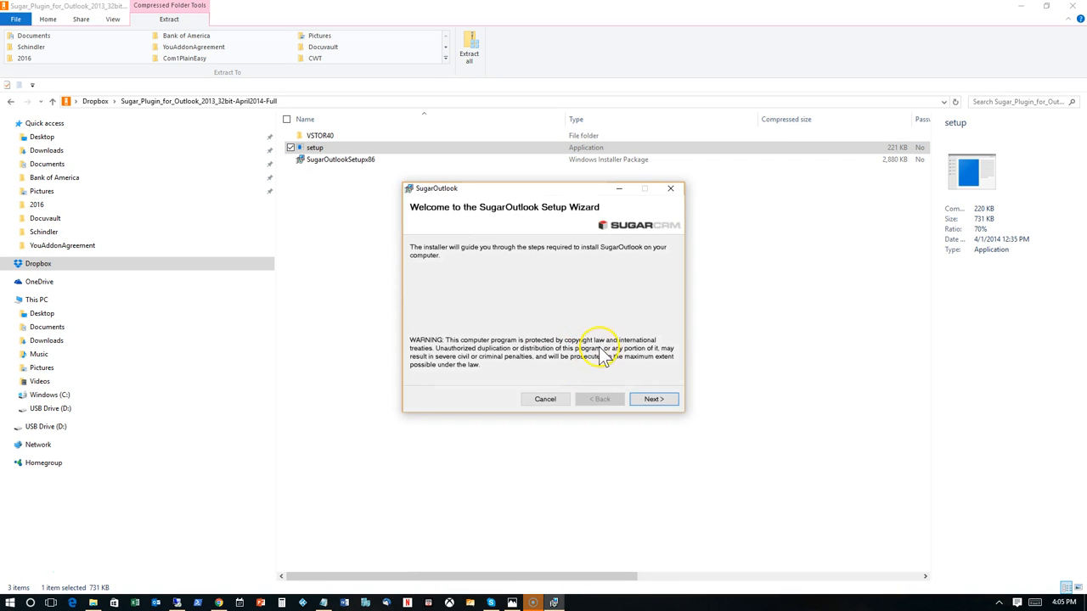
pyautogui.moveTo(654, 397)
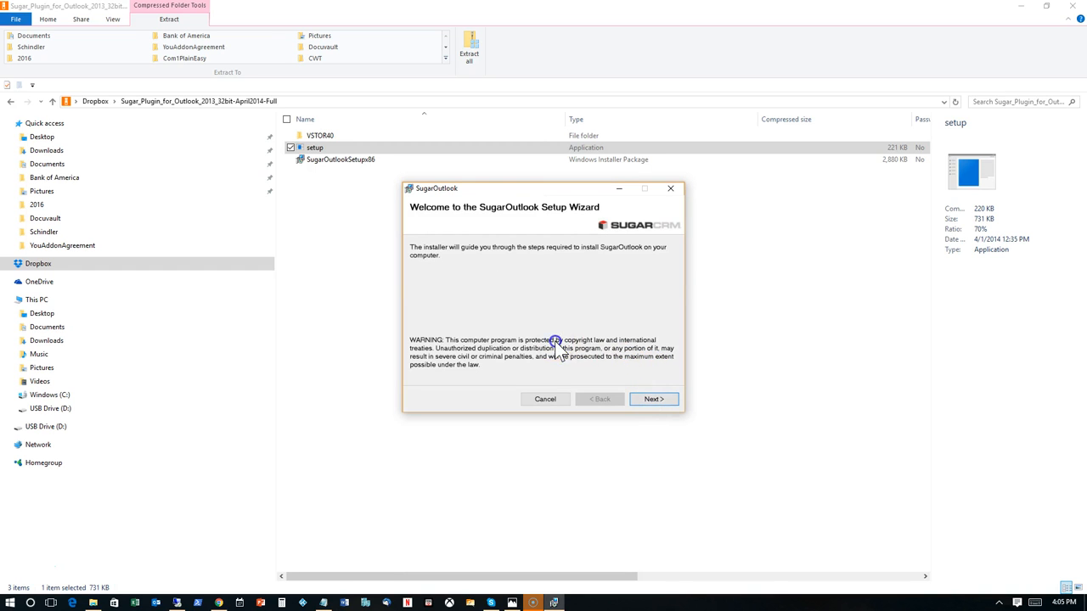
# Agree to the SugarCRM license, install to the default folder, and close on Installation Complete
pyautogui.click(653, 399)
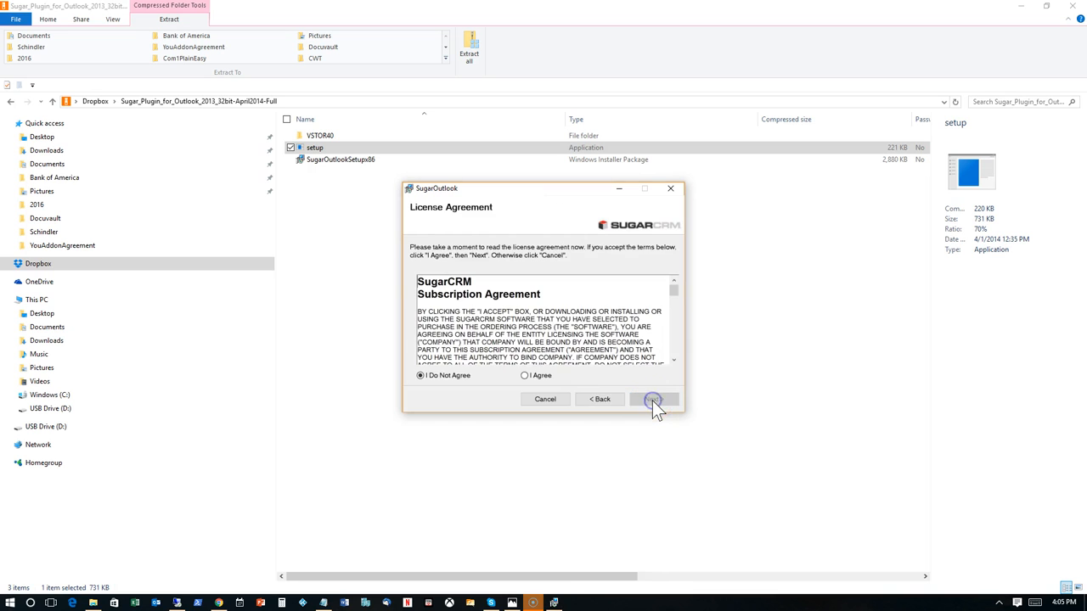
pyautogui.click(524, 375)
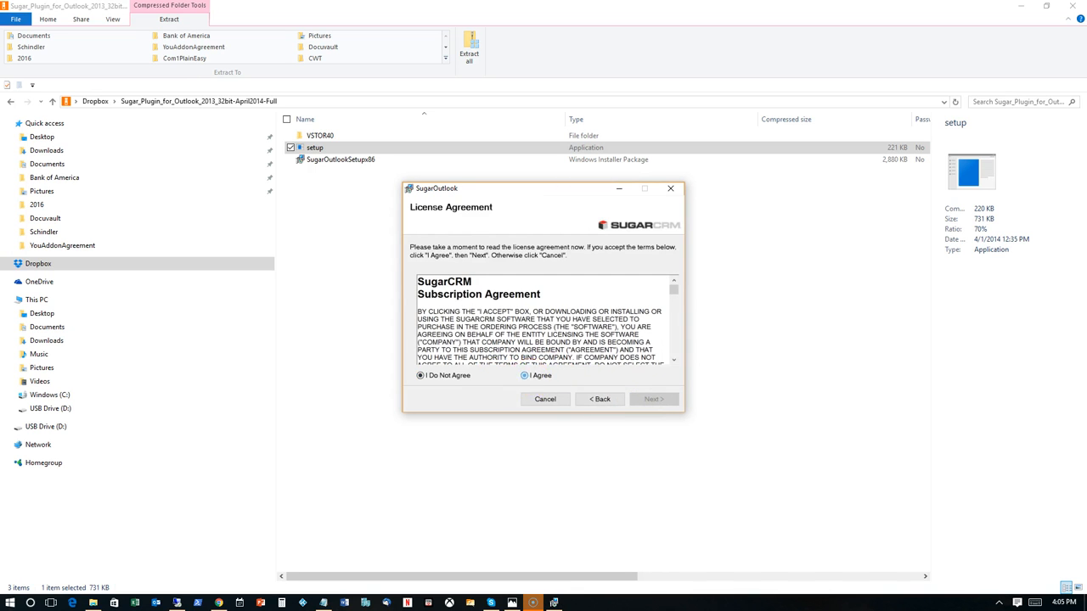
pyautogui.click(653, 399)
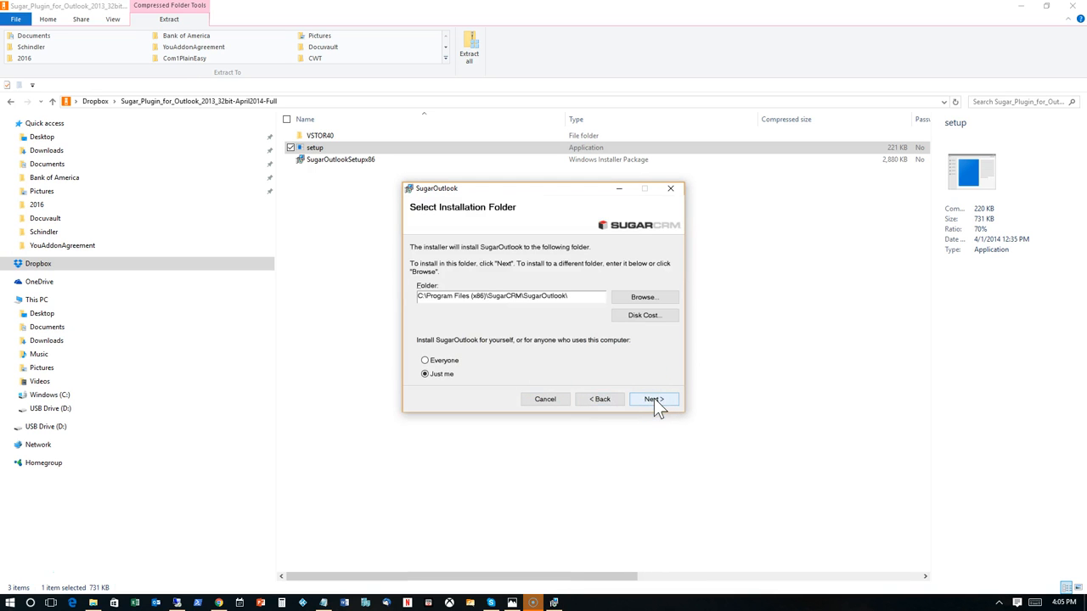
pyautogui.click(653, 399)
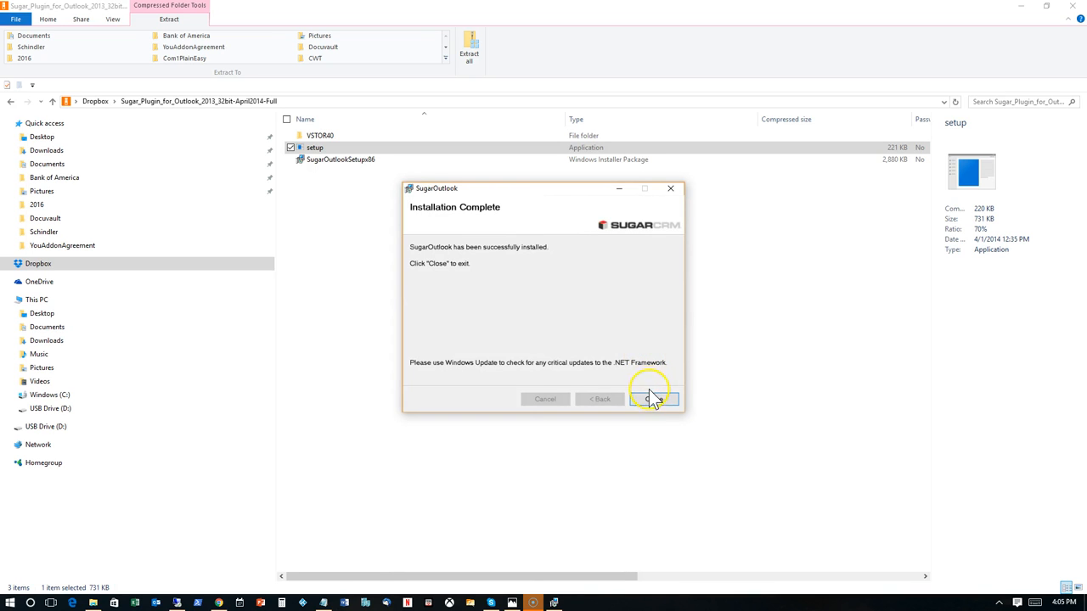
pyautogui.click(658, 399)
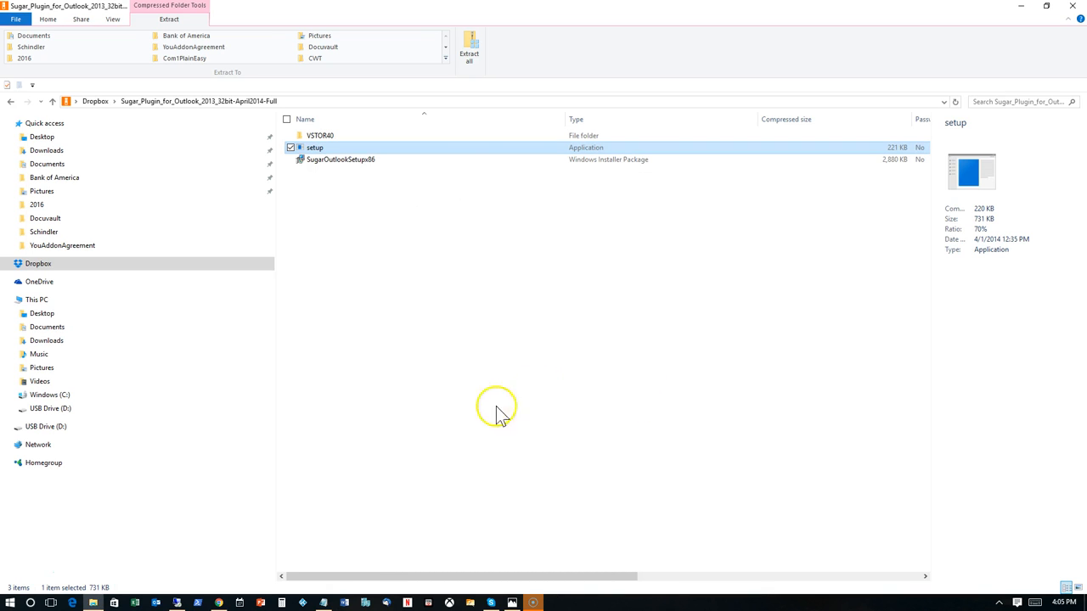